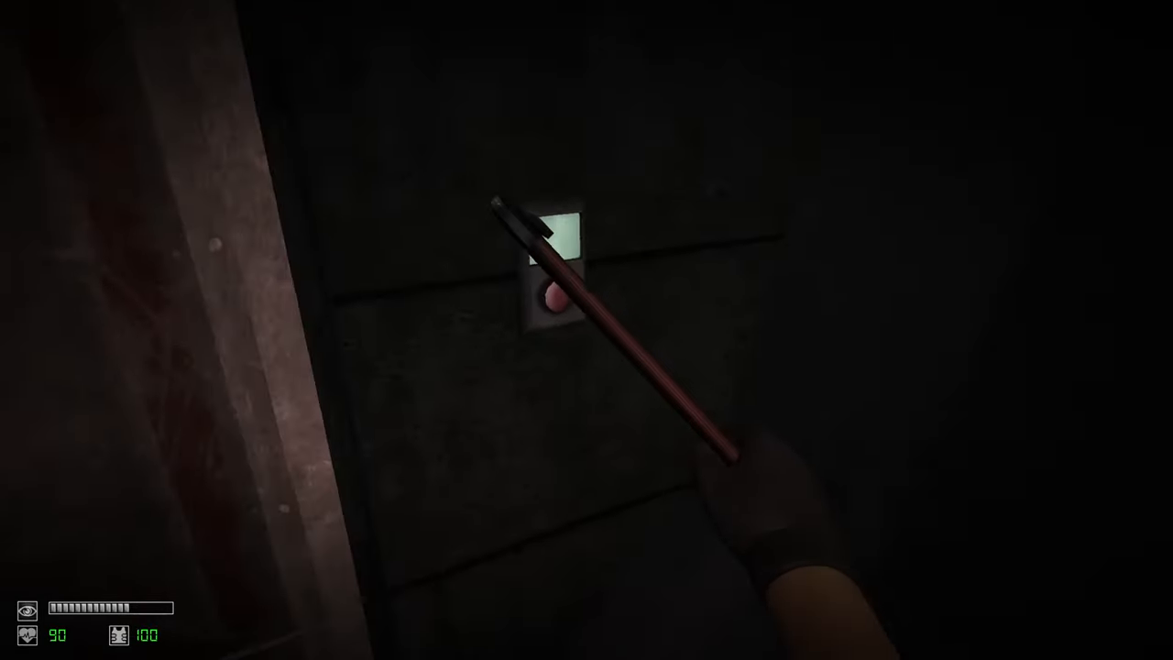
pyautogui.moveTo(587, 330)
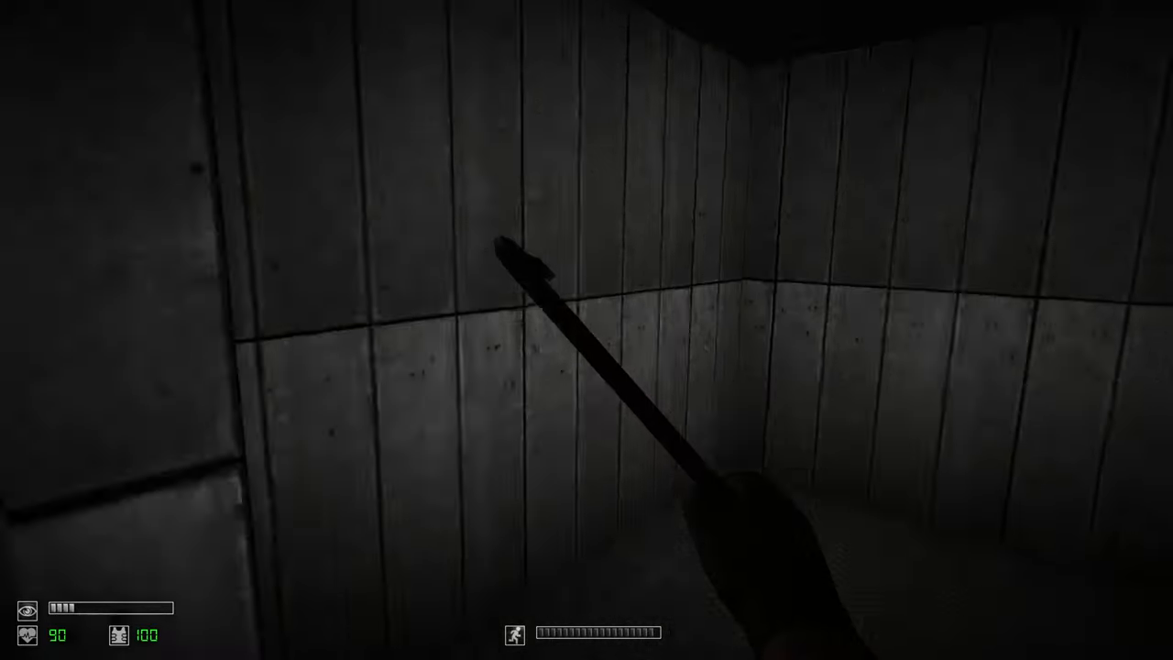
pyautogui.moveTo(587, 330)
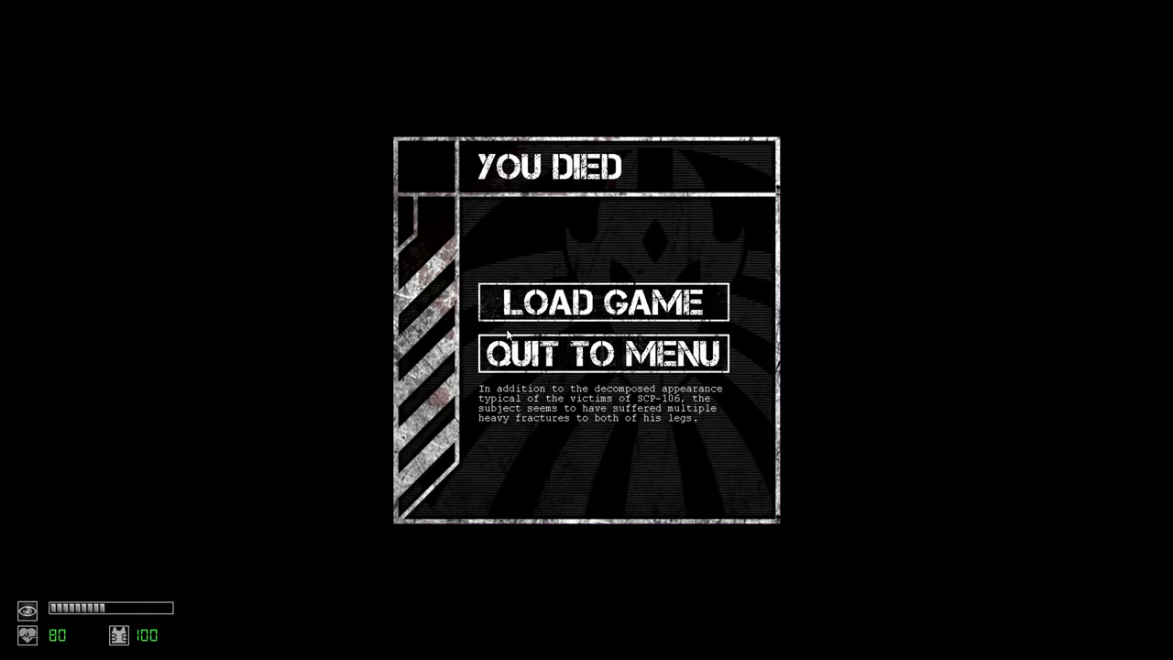
# - Load the saved game from the YOU DIED screen after being caught by SCP-106
pyautogui.click(603, 301)
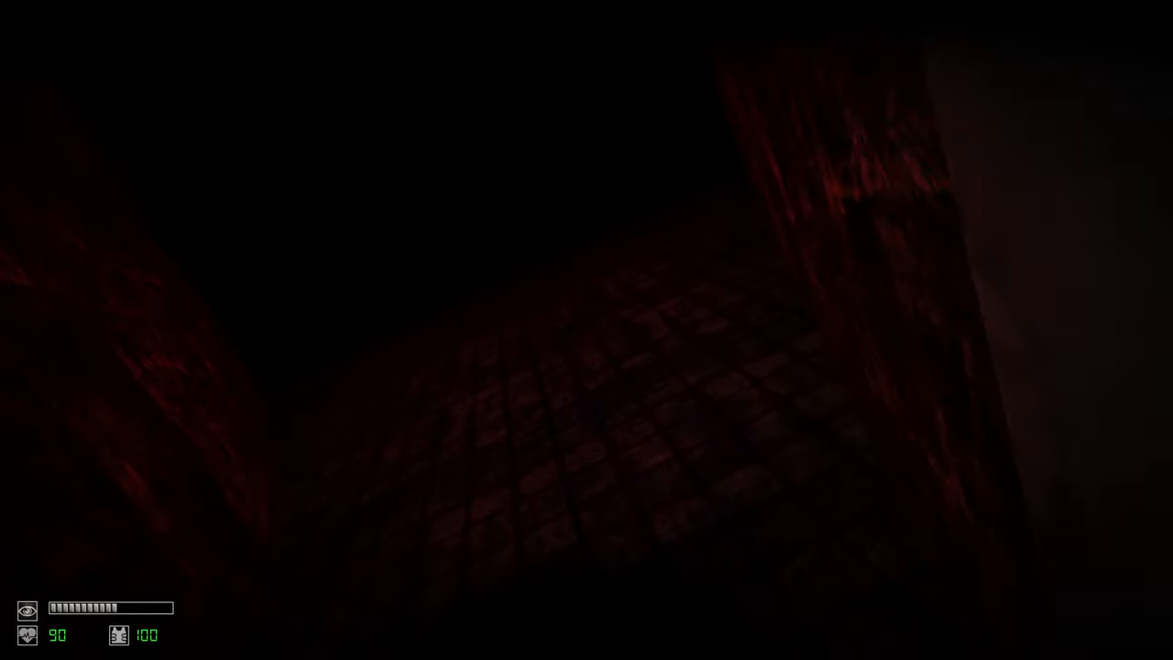
pyautogui.moveTo(586, 330)
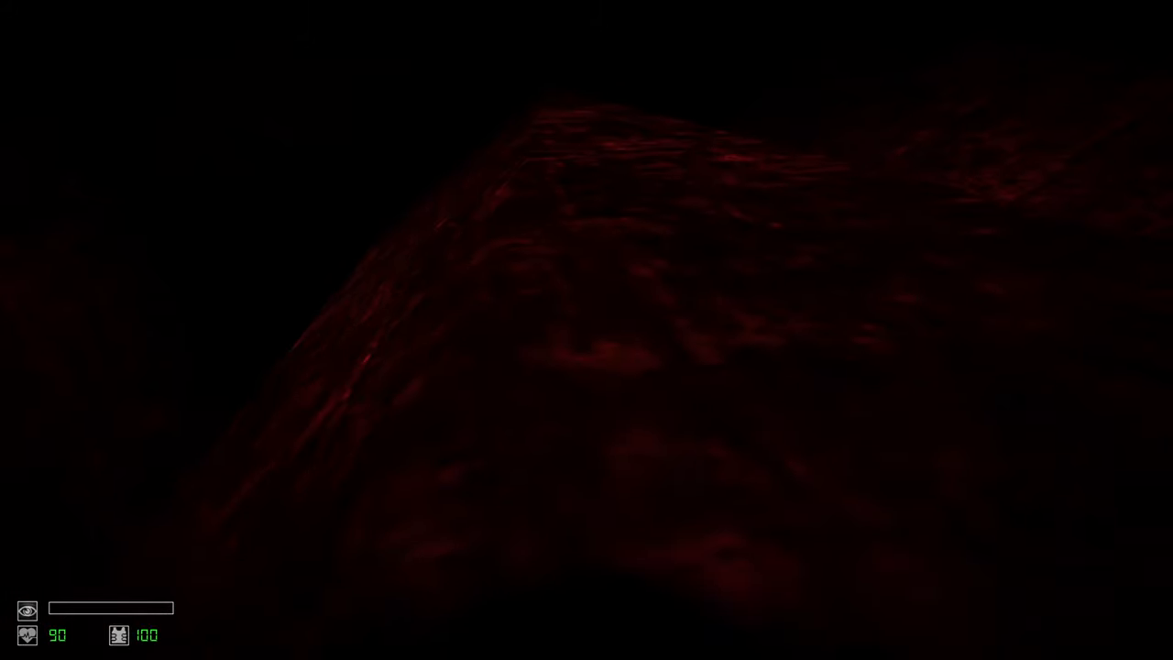
pyautogui.moveTo(586, 330)
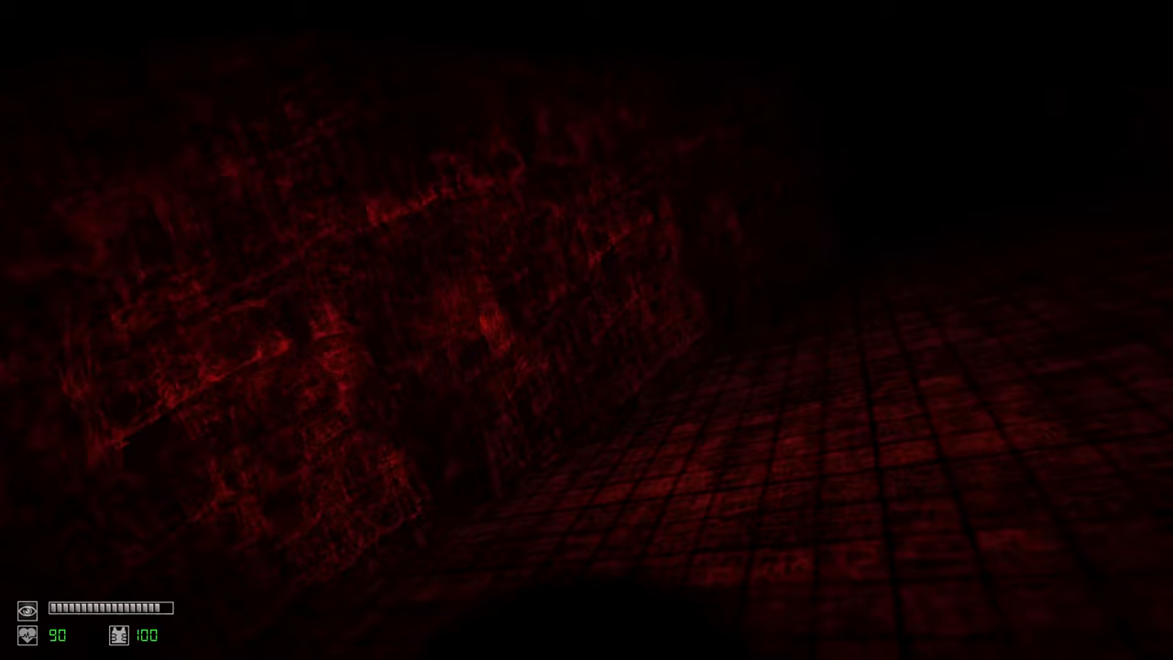